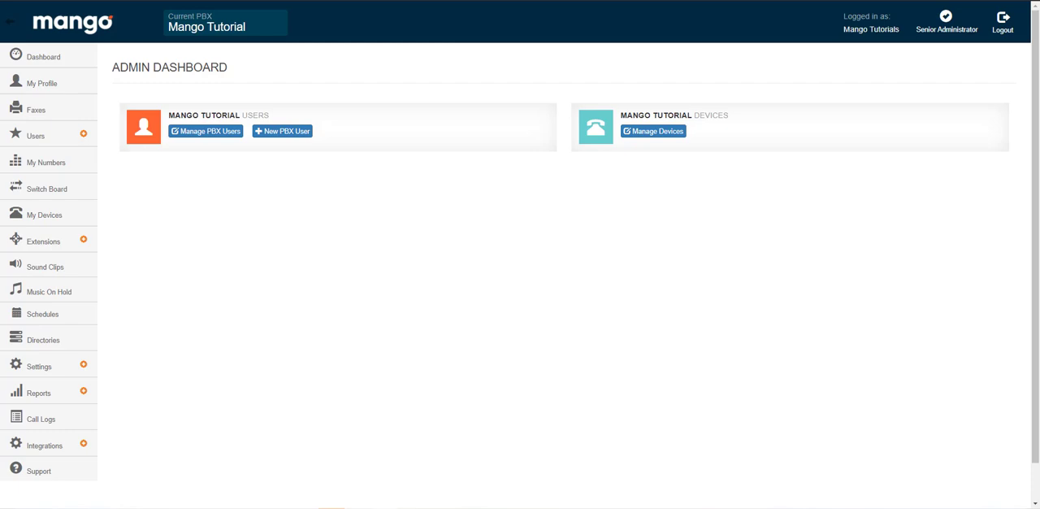
- Navigate from the Switch Board list into 'Main Switch Board - 1000' to edit its call flow
click(45, 189)
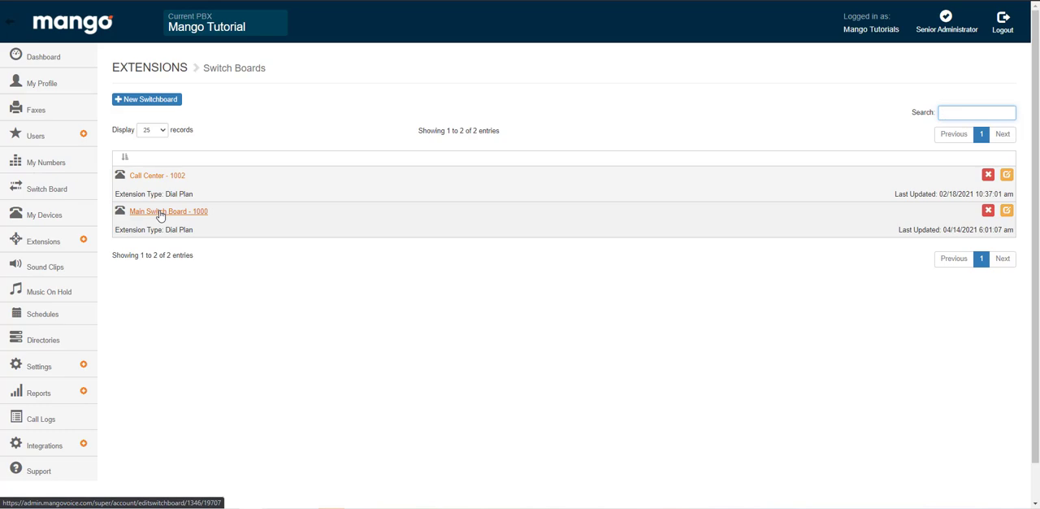
click(976, 112)
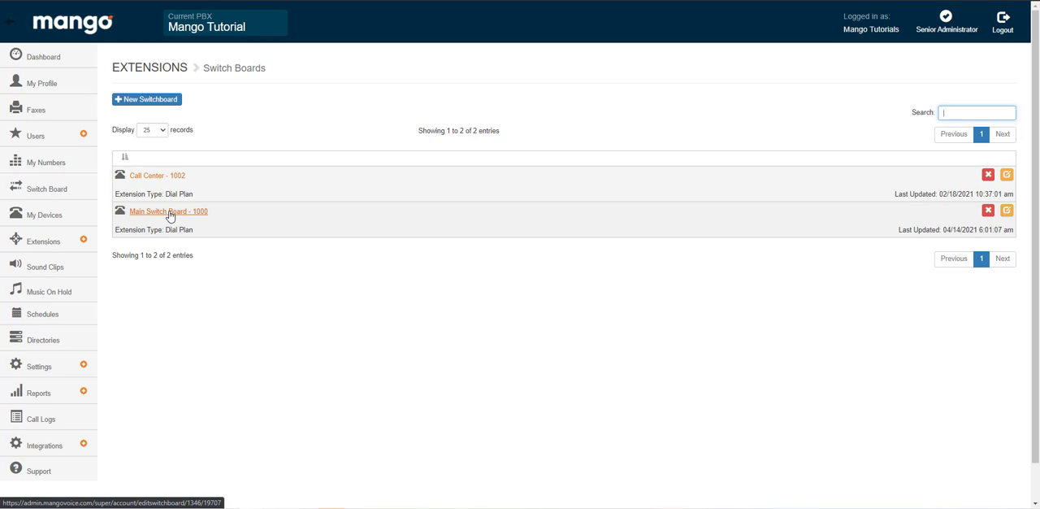
click(167, 212)
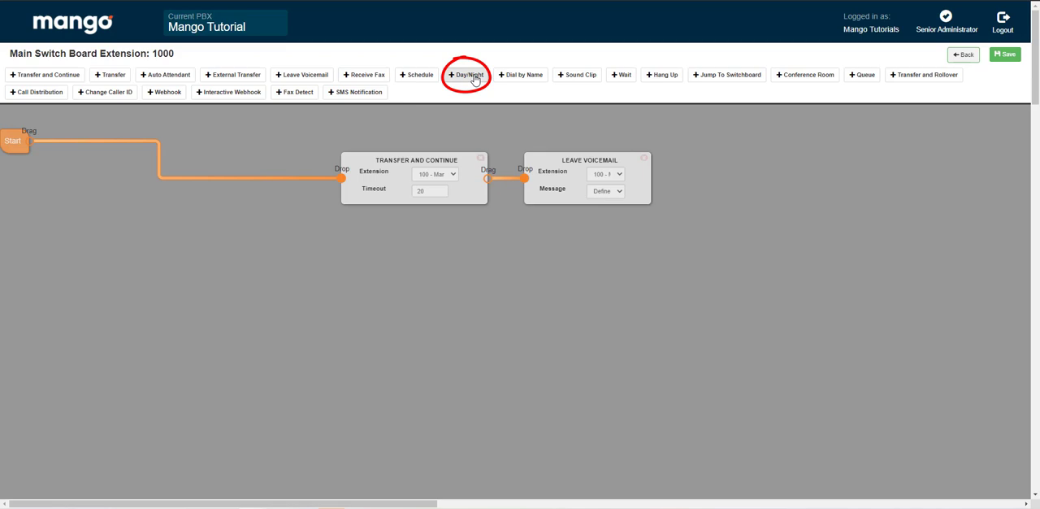
mouse_move(469, 75)
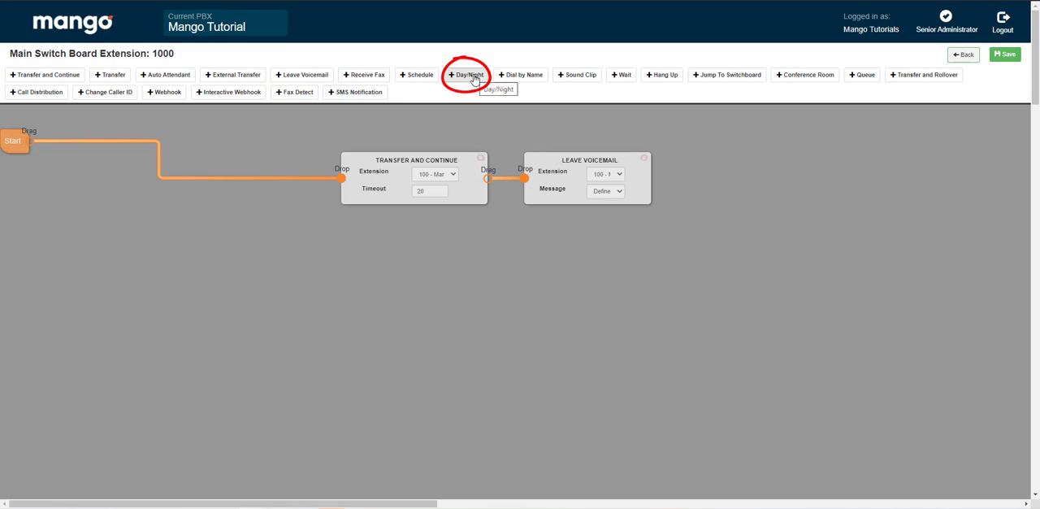
- Insert a Day/Night object and position it between Start and the existing transfer
click(465, 75)
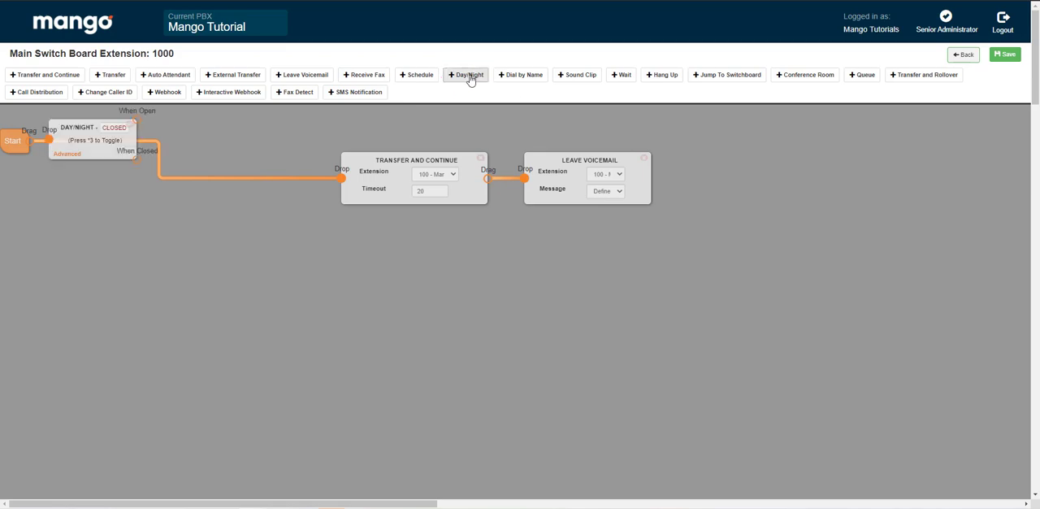
drag(91, 140, 147, 170)
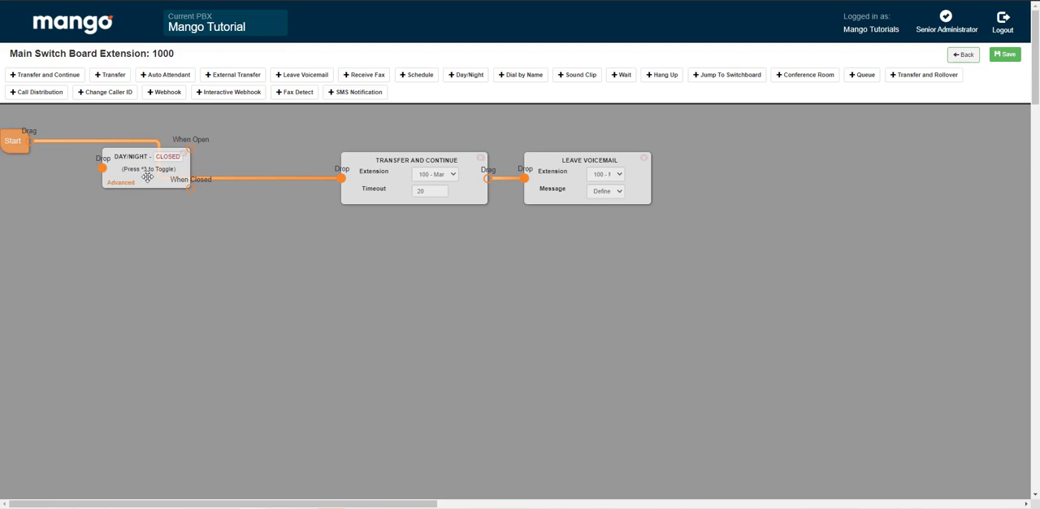
drag(146, 169, 186, 180)
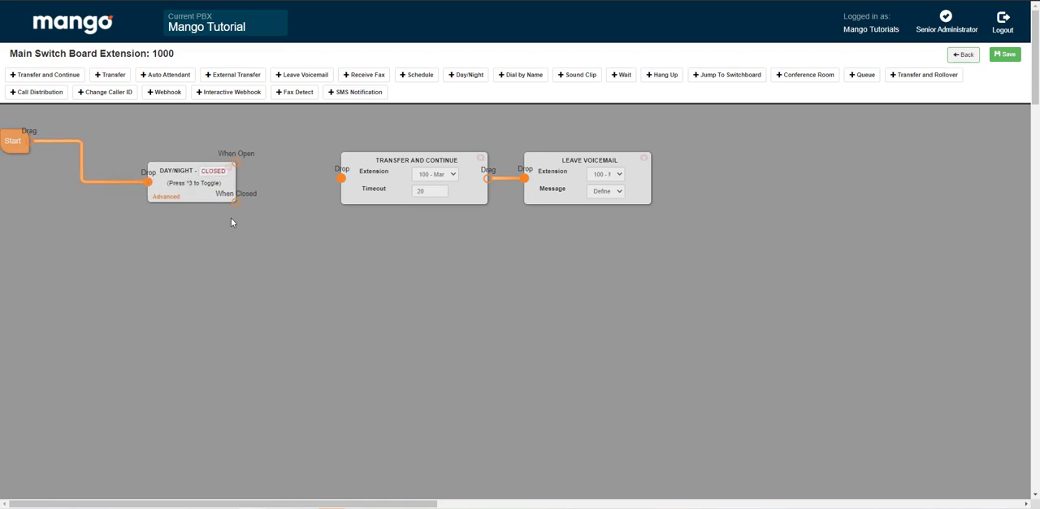
mouse_move(237, 208)
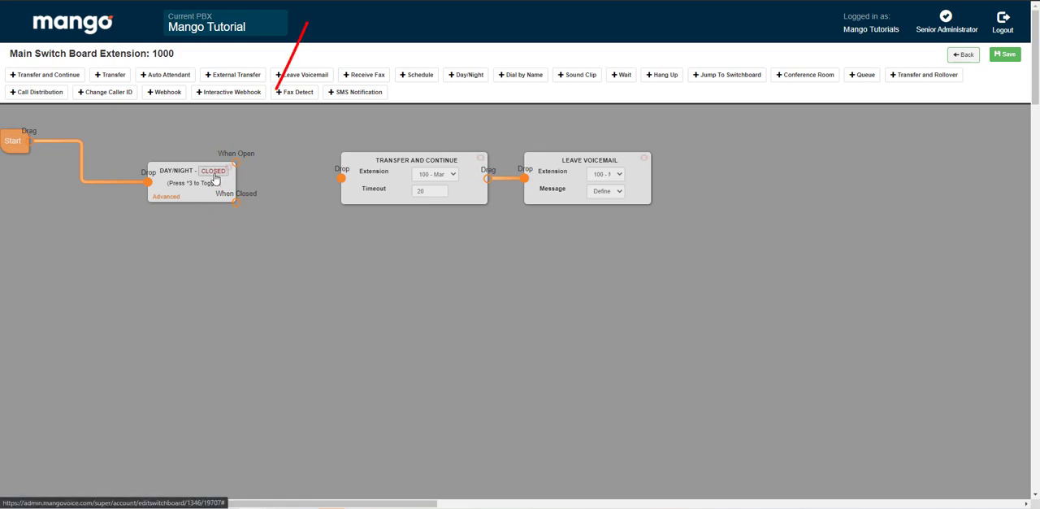
- Toggle the Day/Night object's status label from Closed to Open
click(213, 171)
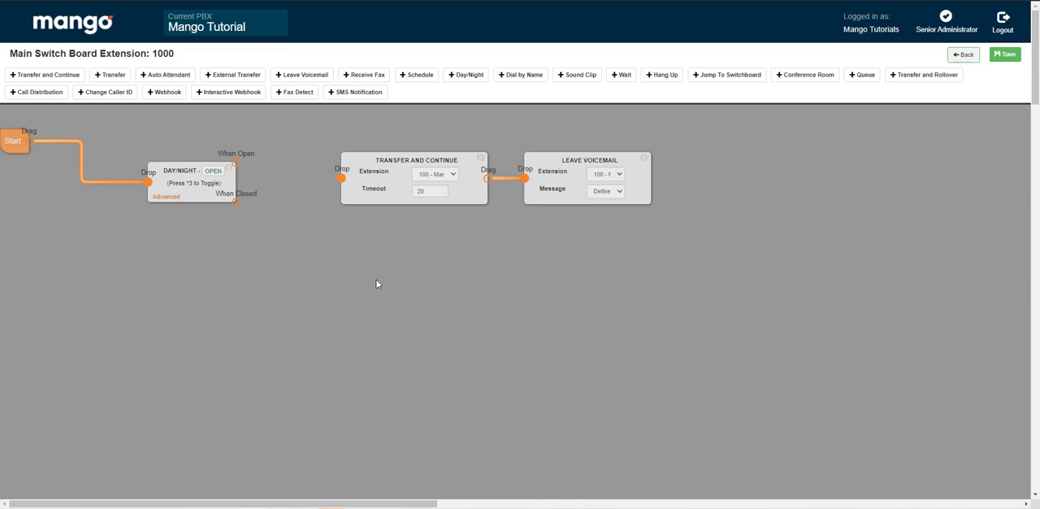
mouse_move(361, 275)
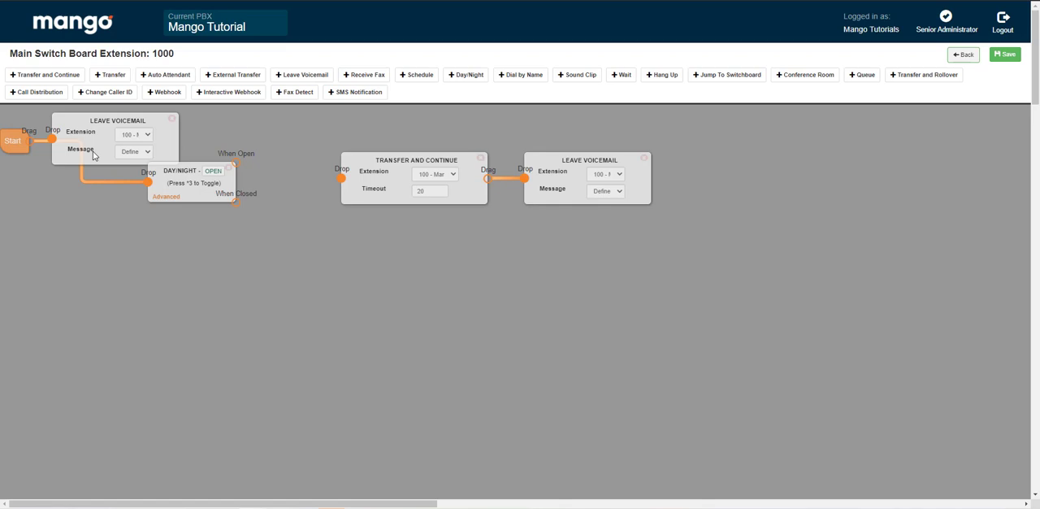
- Place a new Leave Voicemail object below the transfer and route When Closed calls to it
drag(117, 121, 419, 263)
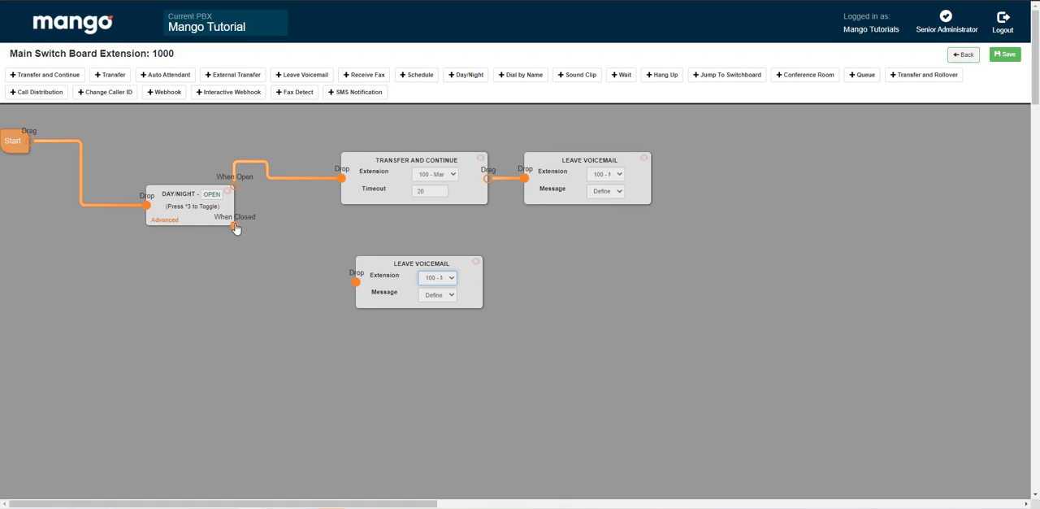
drag(234, 225, 356, 283)
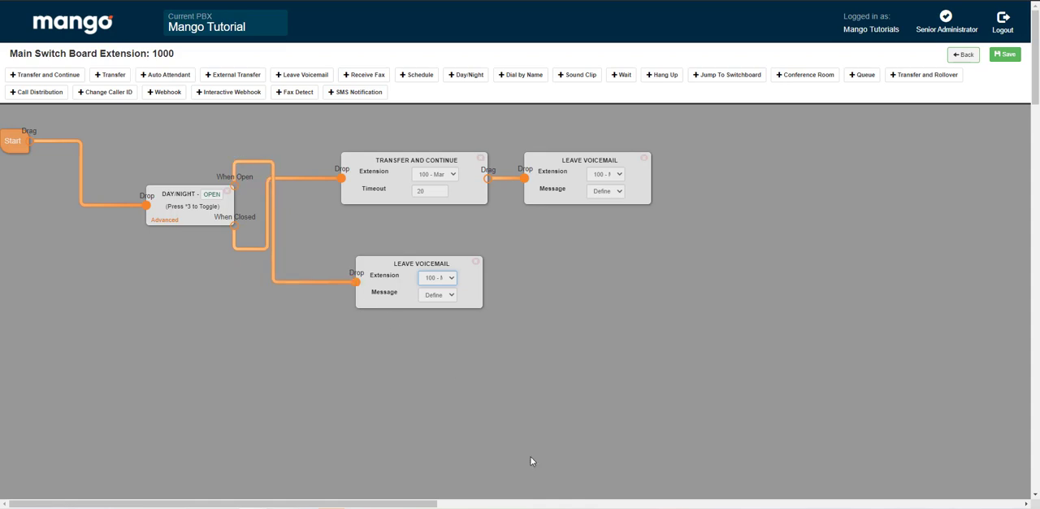
mouse_move(263, 263)
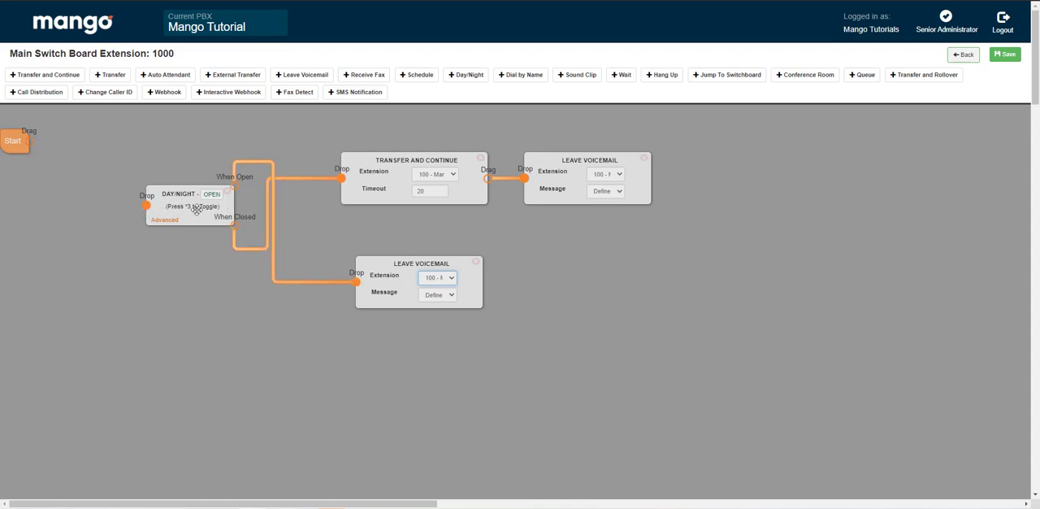
- Delete the Day/Night object and confirm its removal
click(231, 192)
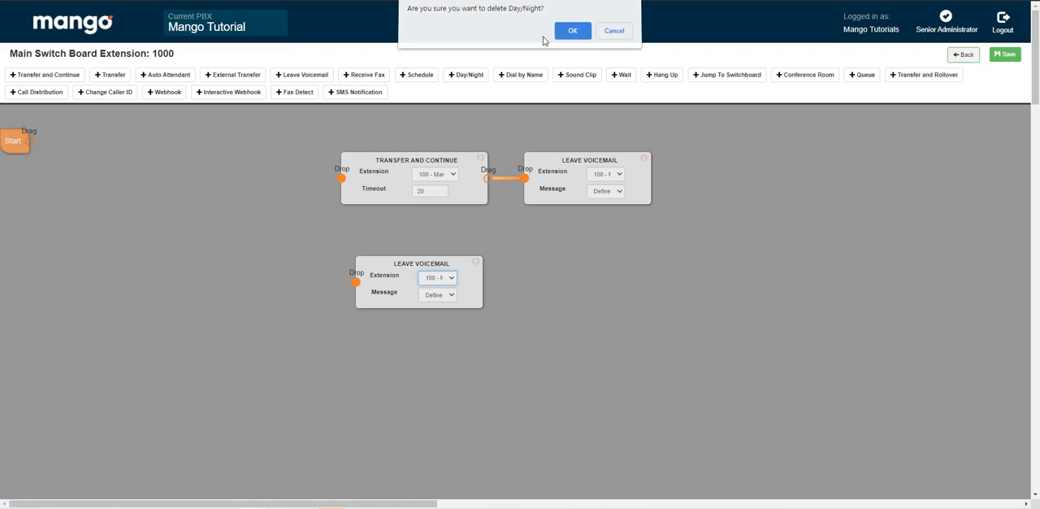
click(572, 29)
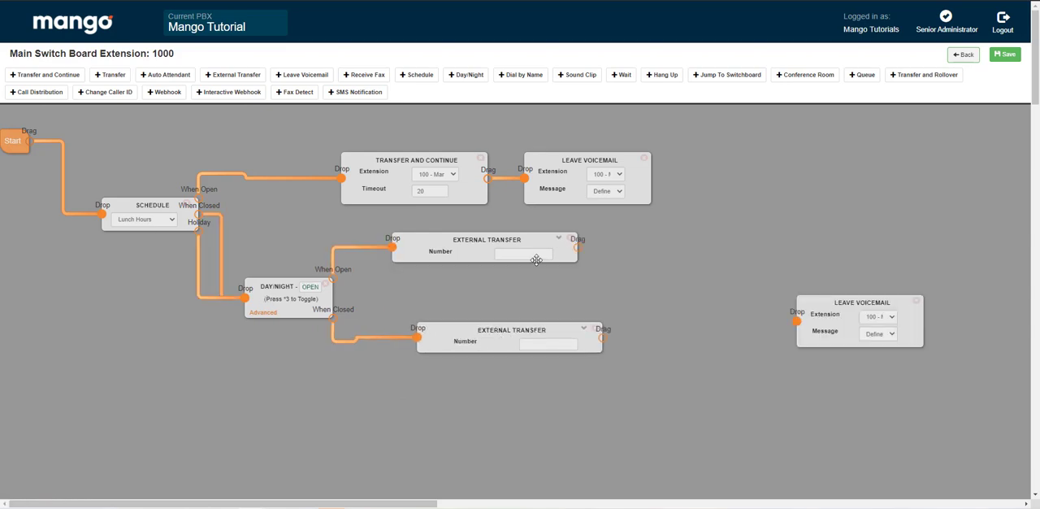
- Enter 5555555 as an external transfer number and toggle the Day/Night object's open/closed state
text(55555555555)
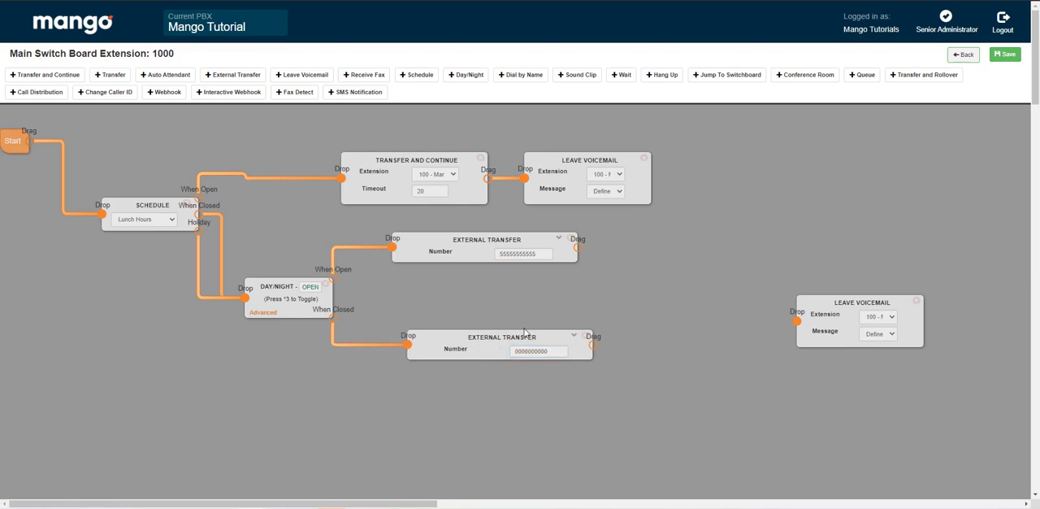
mouse_move(475, 276)
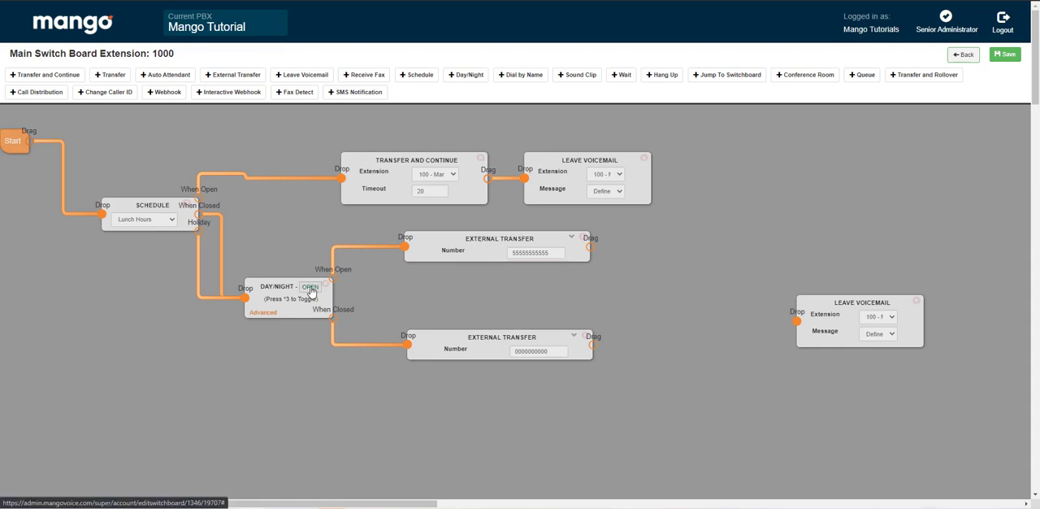
click(309, 286)
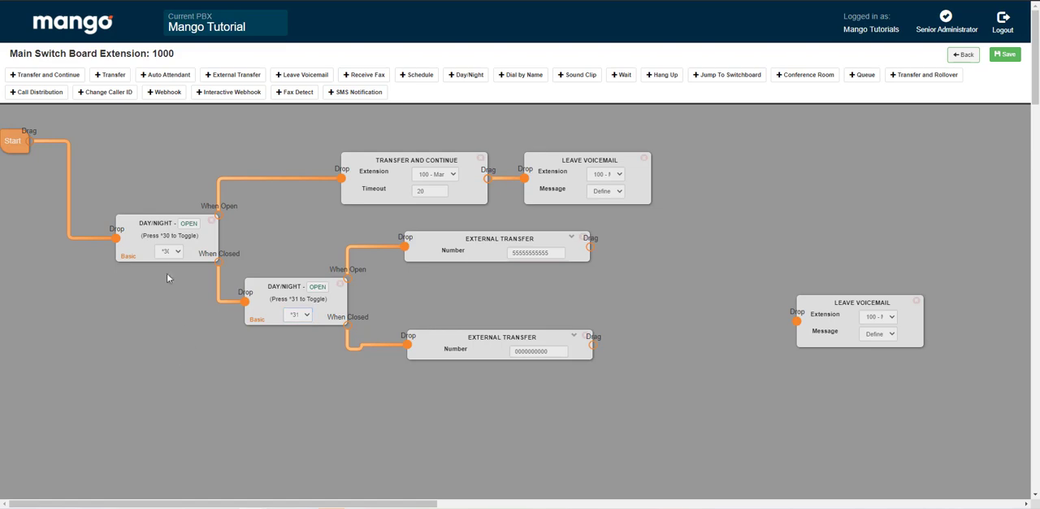
- Keep *30 on the first Day/Night object and bring up the second one's list for *31
click(169, 250)
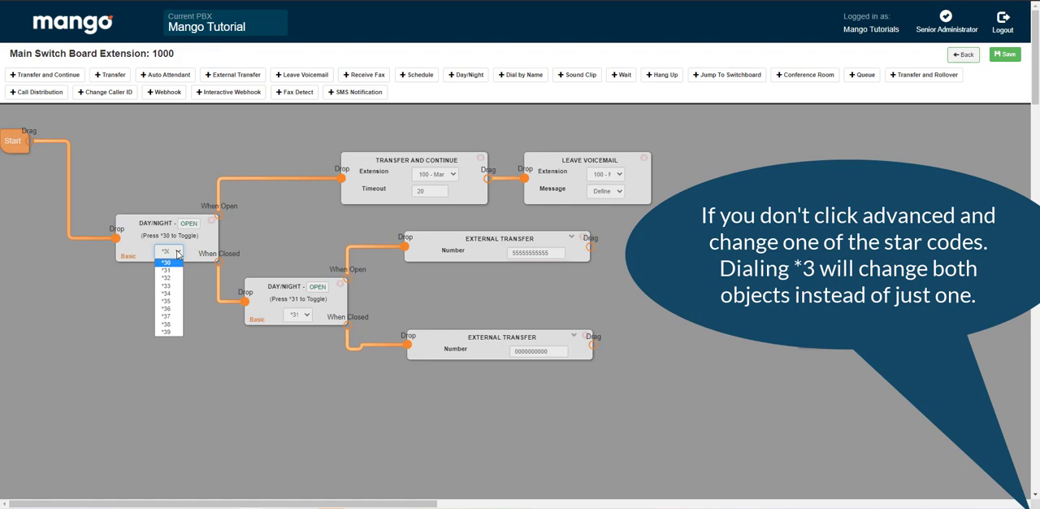
click(166, 251)
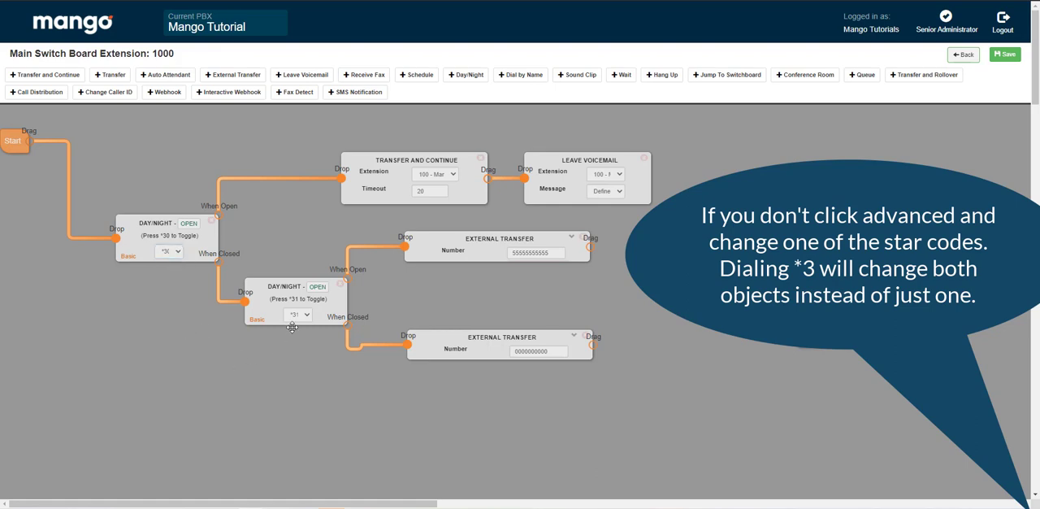
click(297, 316)
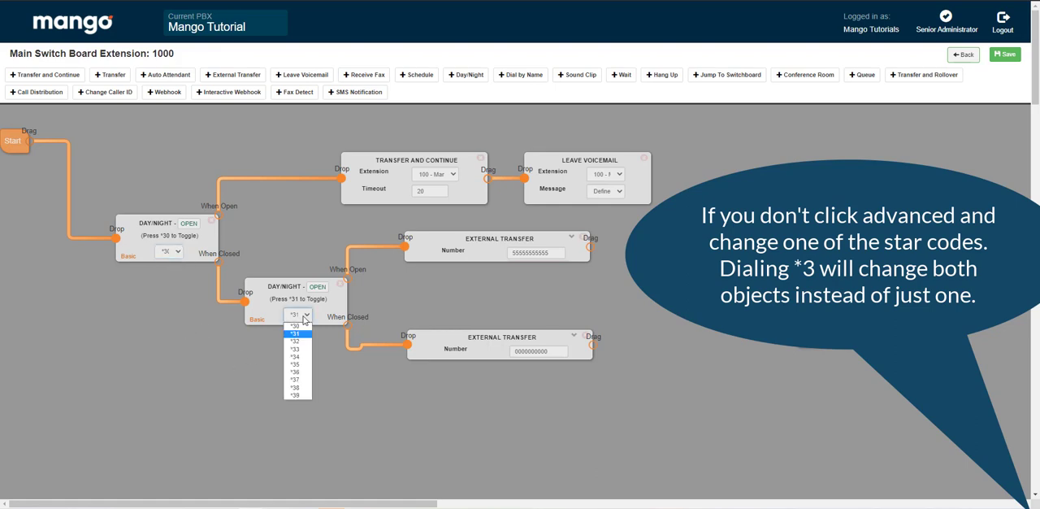